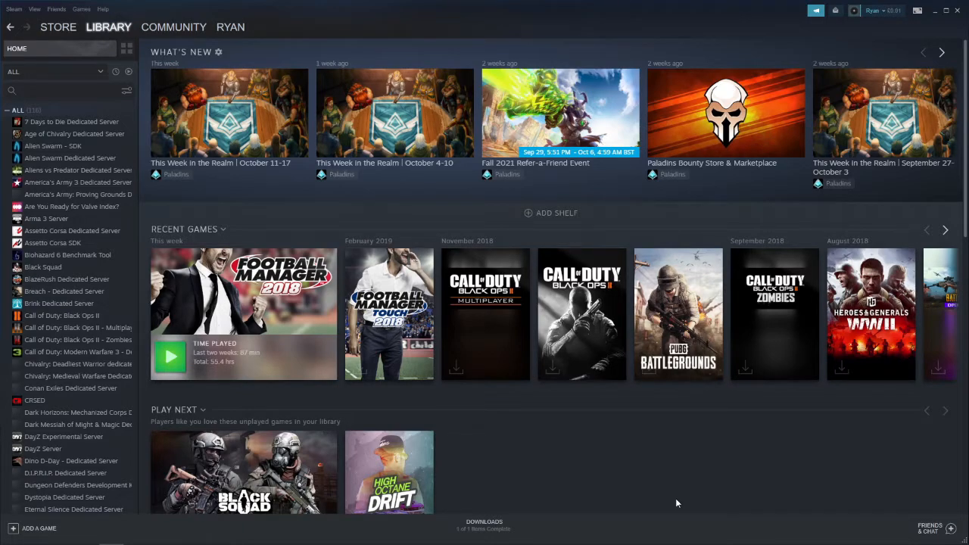
{"action": "mouse_move", "coordinate": [615, 462]}
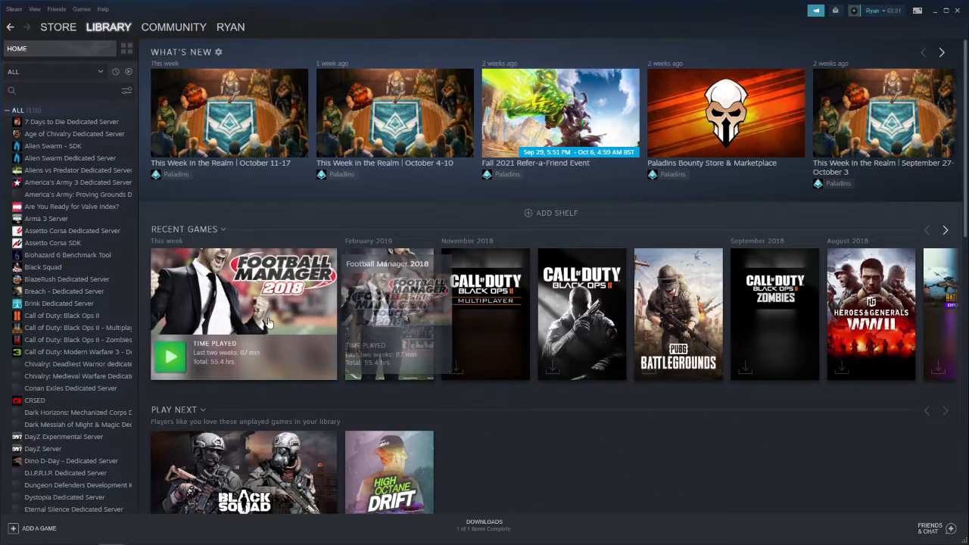
Browse the Library, profile and Community menus, then go to Community > Workshop
{"action": "left_click", "coordinate": [109, 26]}
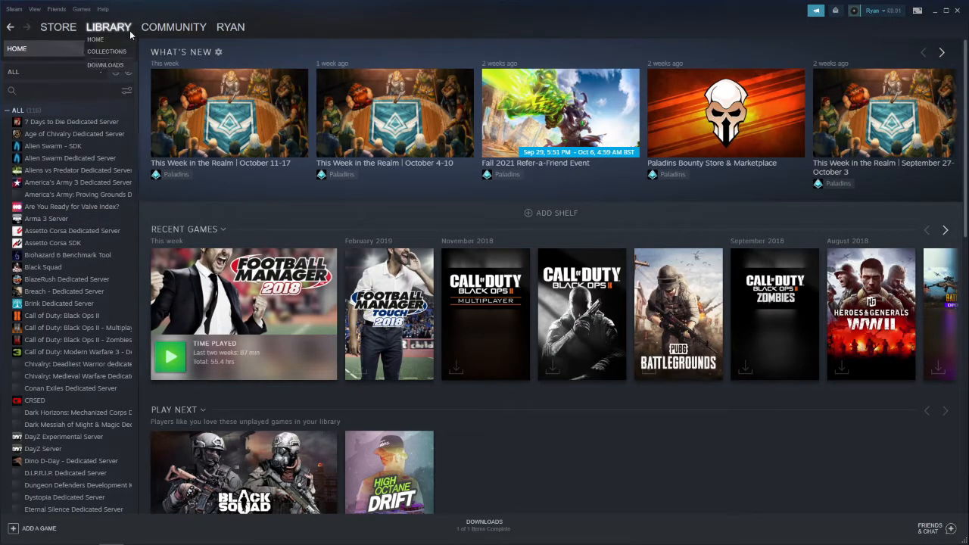
{"action": "mouse_move", "coordinate": [283, 24]}
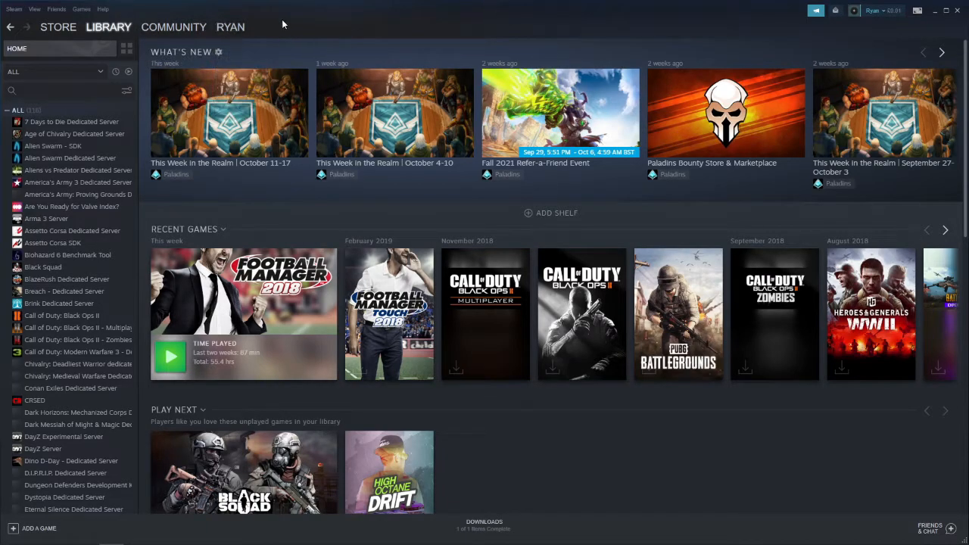
{"action": "left_click", "coordinate": [230, 26]}
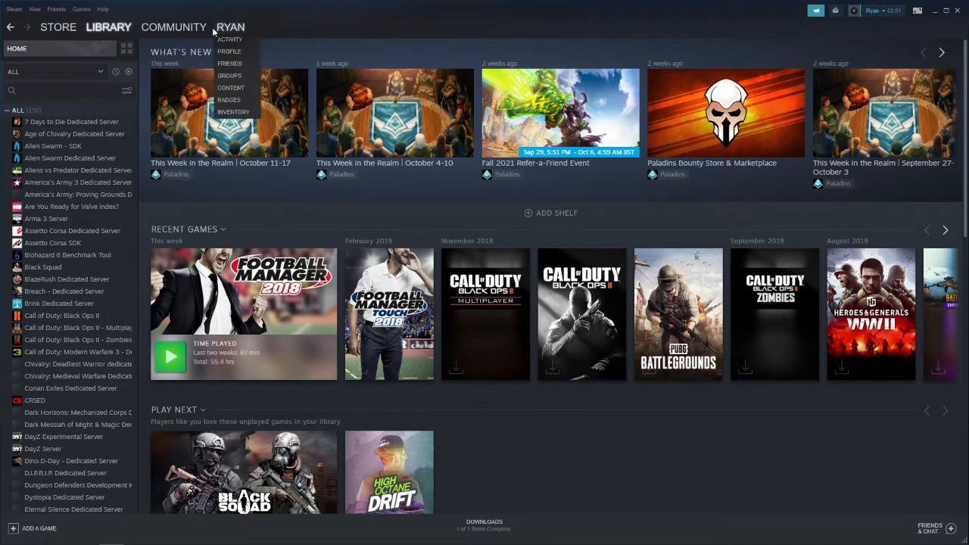
{"action": "left_click", "coordinate": [173, 26]}
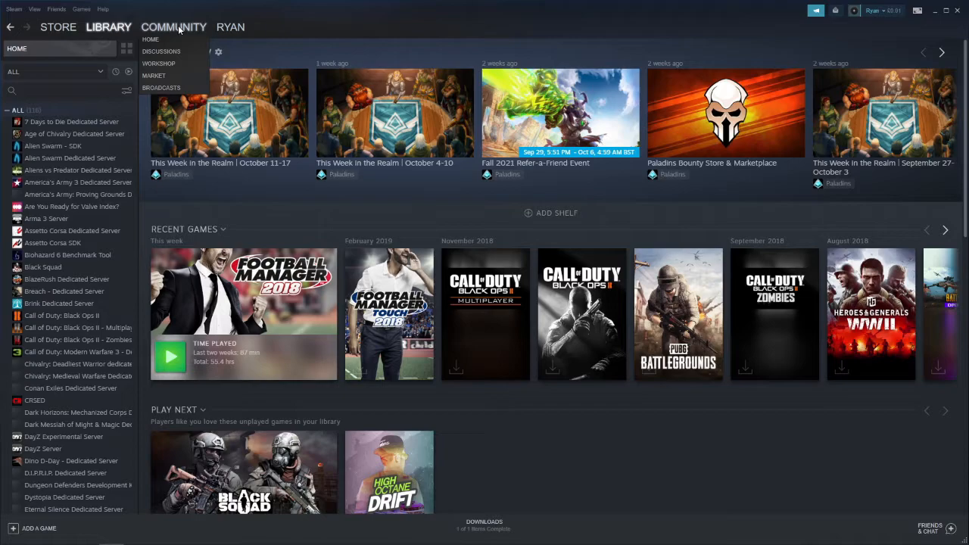
{"action": "mouse_move", "coordinate": [159, 62]}
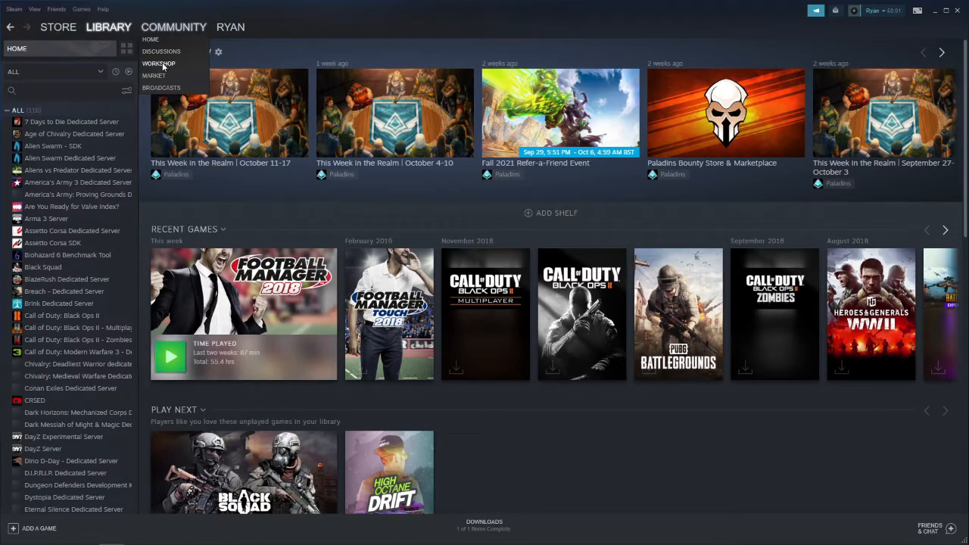
{"action": "left_click", "coordinate": [159, 64]}
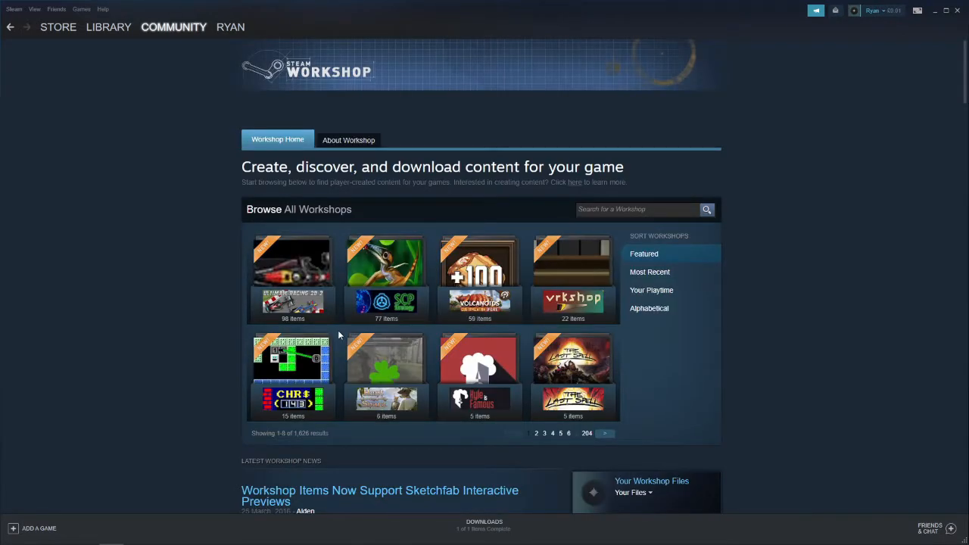
Page forward twice to workshops 17–24, then focus the workshop search box
{"action": "left_click", "coordinate": [603, 433]}
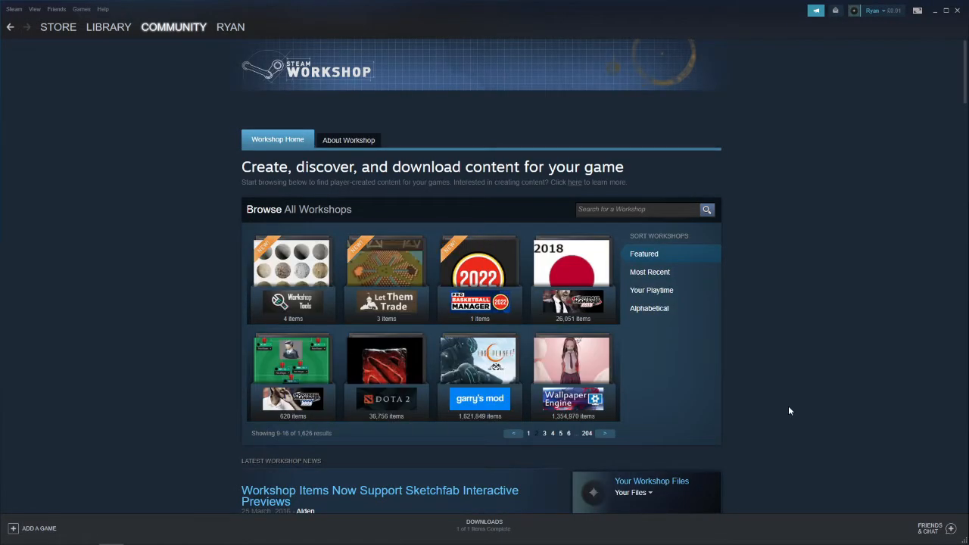
{"action": "mouse_move", "coordinate": [644, 404]}
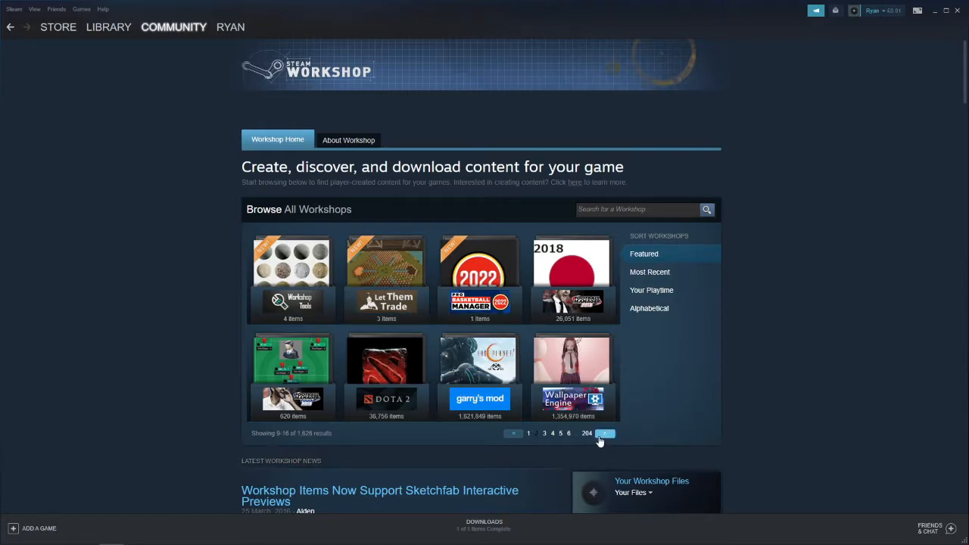
{"action": "left_click", "coordinate": [605, 433]}
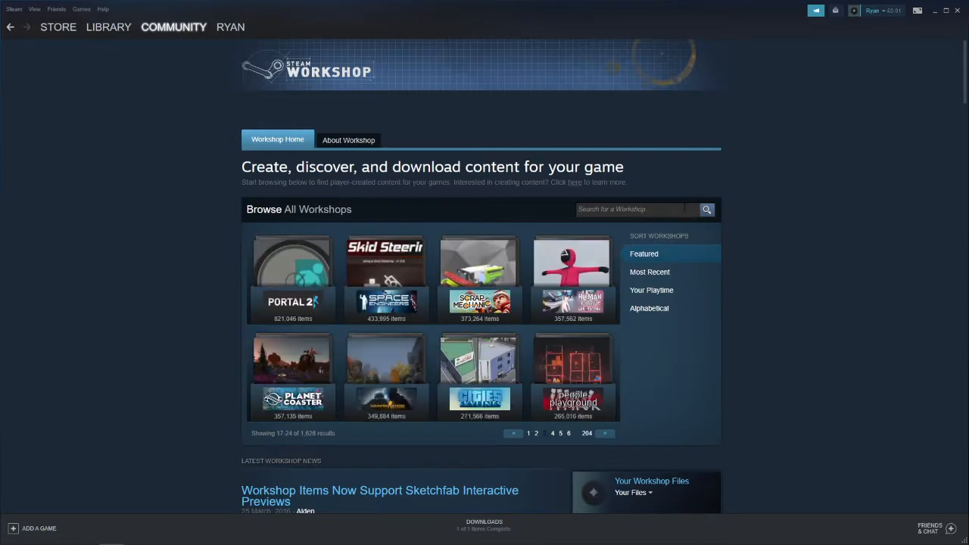
{"action": "left_click", "coordinate": [636, 209]}
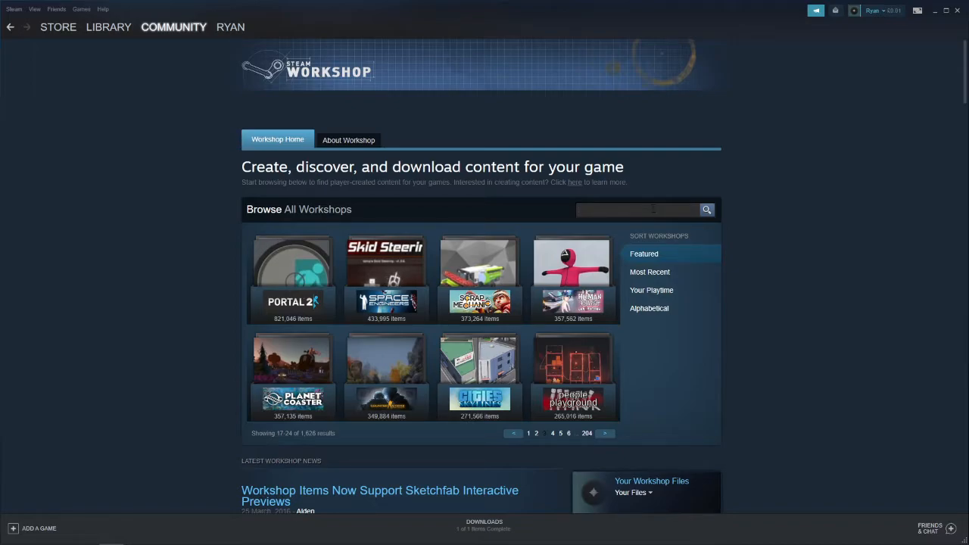
Search 'football manager 2018' and pick the Football Manager 2018 suggestion
{"action": "type", "text": "football manager 2018"}
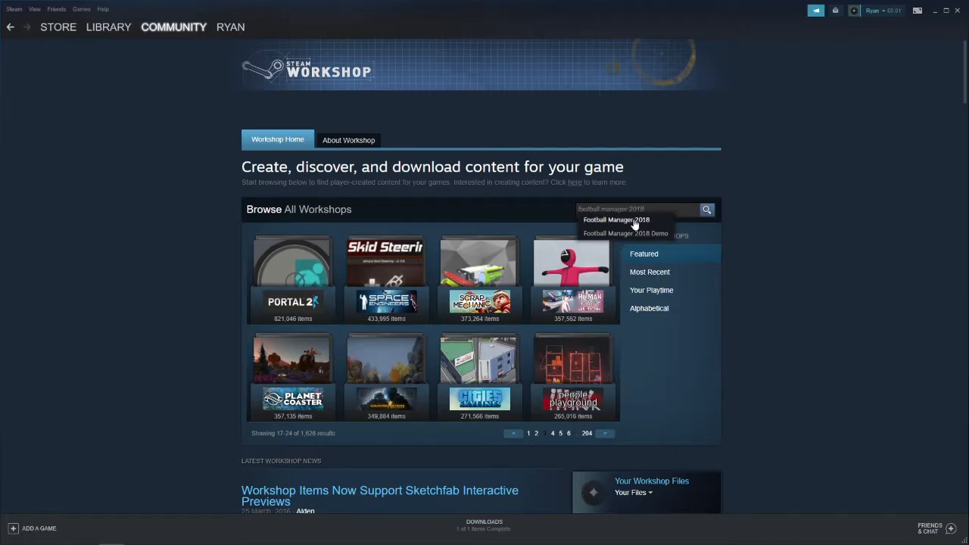
{"action": "left_click", "coordinate": [616, 219]}
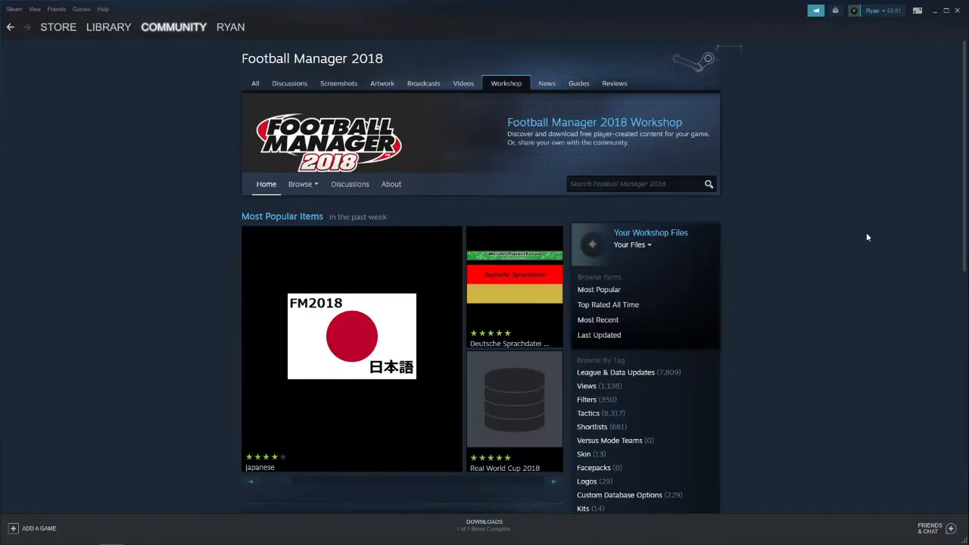
{"action": "mouse_move", "coordinate": [762, 166]}
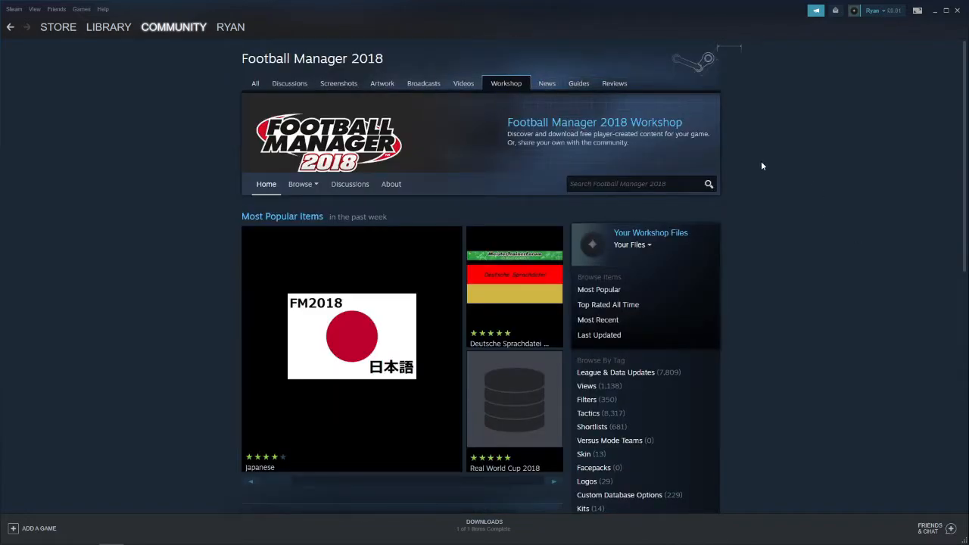
Compare the Most Subscribed and Most Recent item lists, ending on Most Subscribed
{"action": "scroll", "scroll_direction": "down", "scroll_amount": 3}
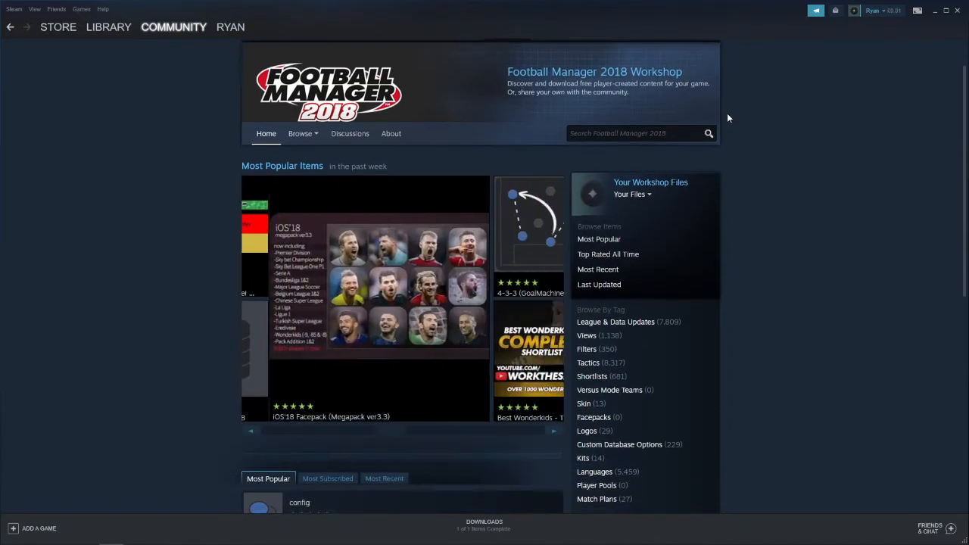
{"action": "scroll", "scroll_direction": "down", "scroll_amount": 3}
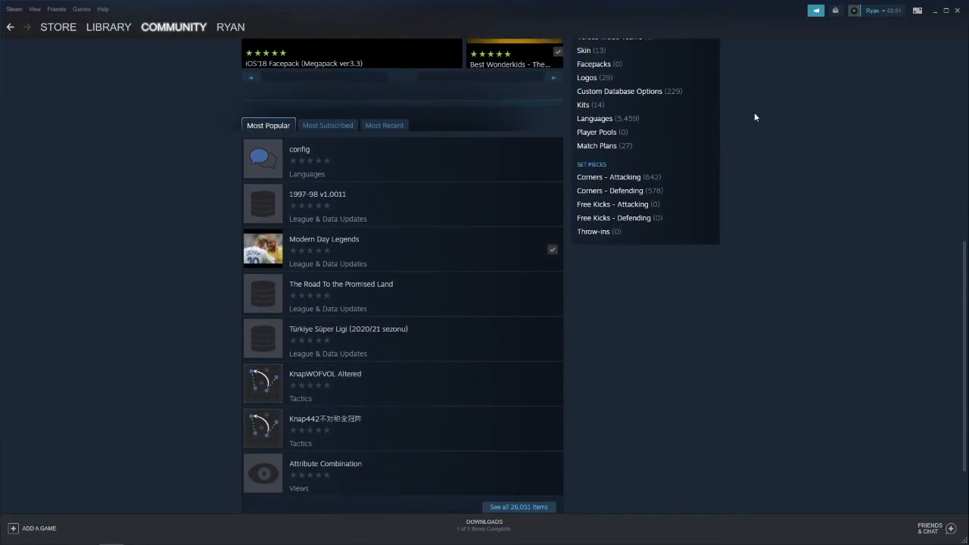
{"action": "left_click", "coordinate": [327, 125]}
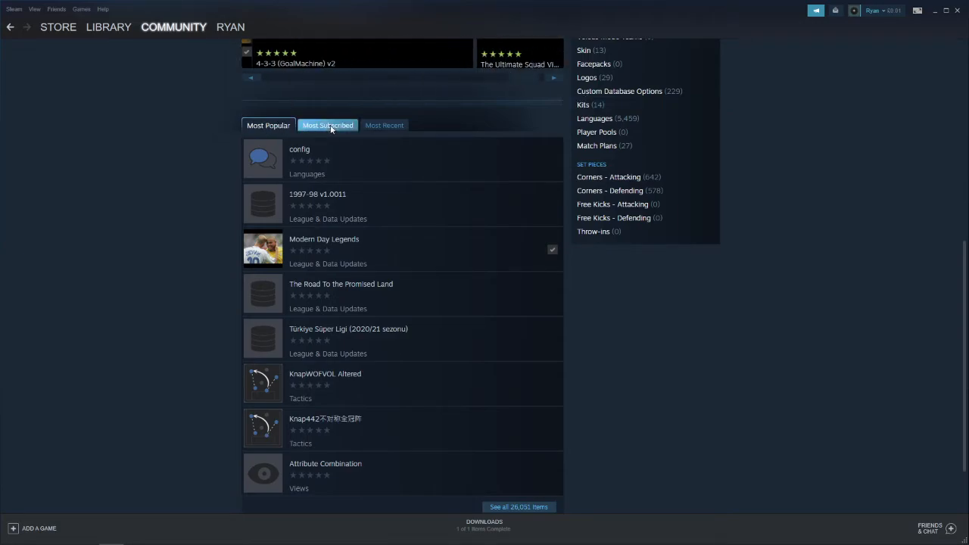
{"action": "left_click", "coordinate": [382, 125]}
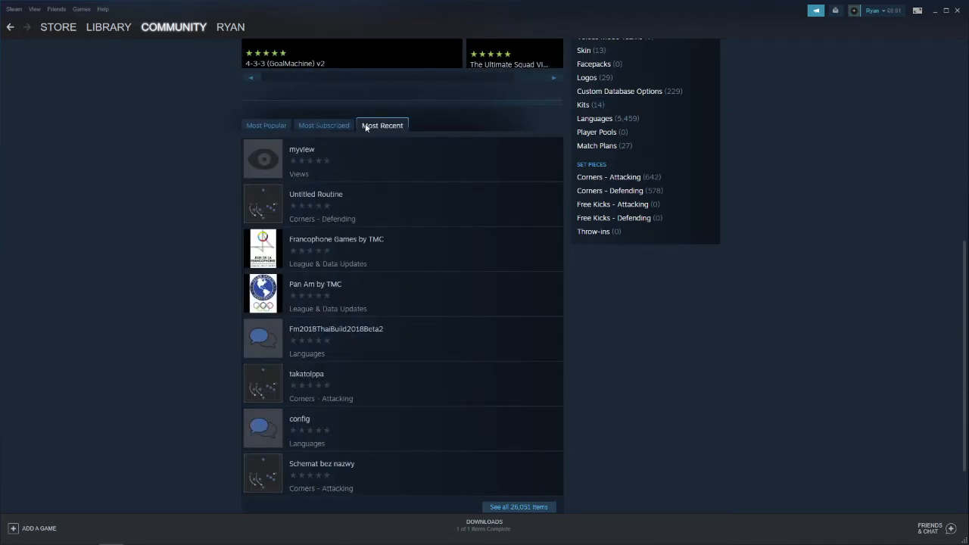
{"action": "left_click", "coordinate": [325, 125]}
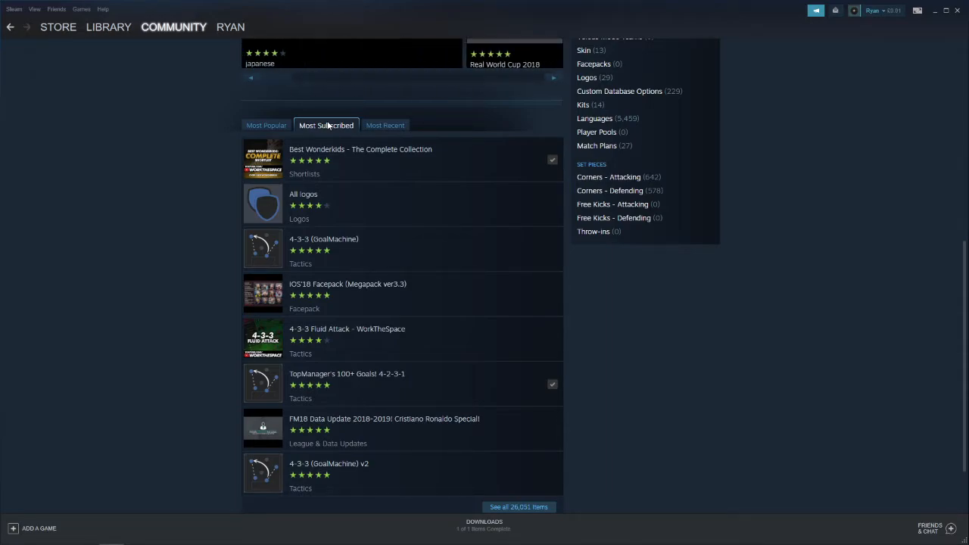
{"action": "mouse_move", "coordinate": [530, 267]}
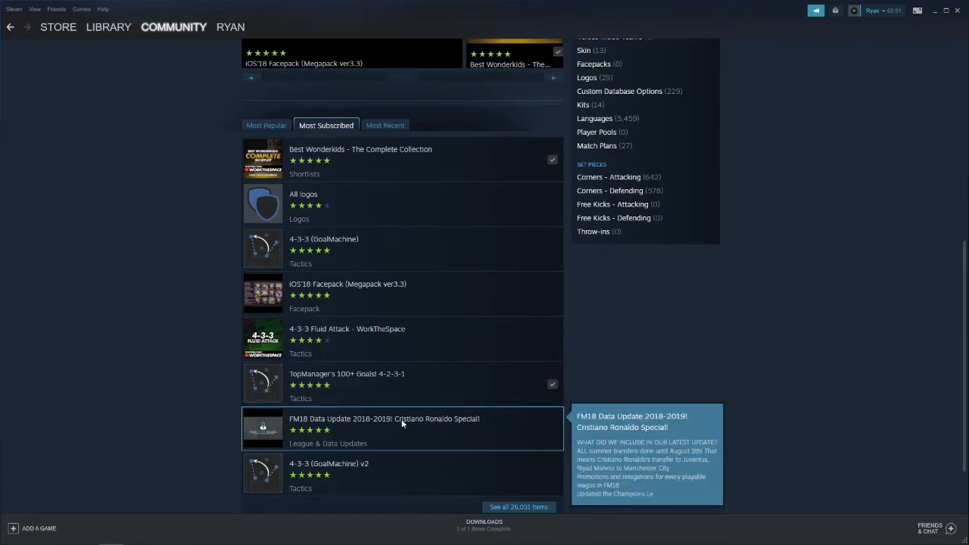
Open the 'FM18 Data Update 2018-2019' item page and subscribe to it
{"action": "left_click", "coordinate": [384, 419]}
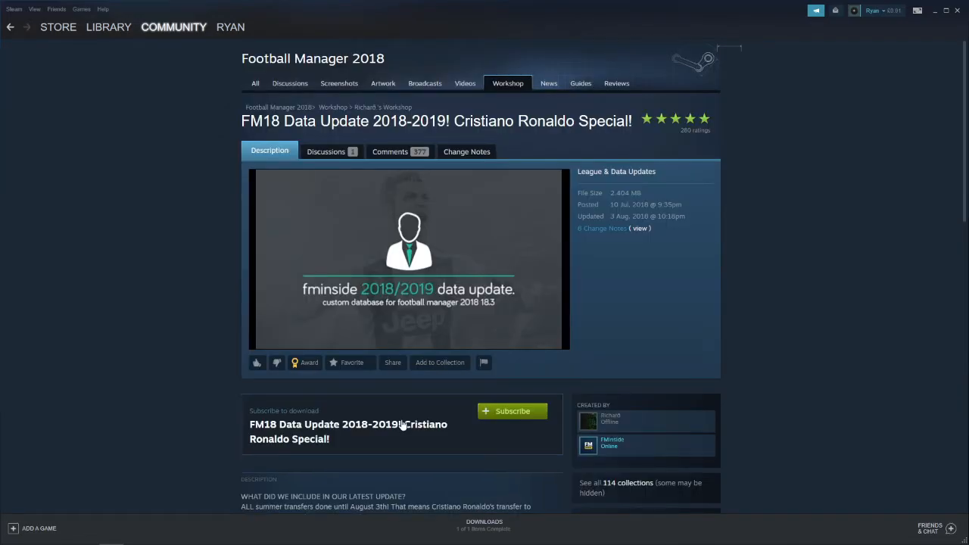
{"action": "mouse_move", "coordinate": [506, 277]}
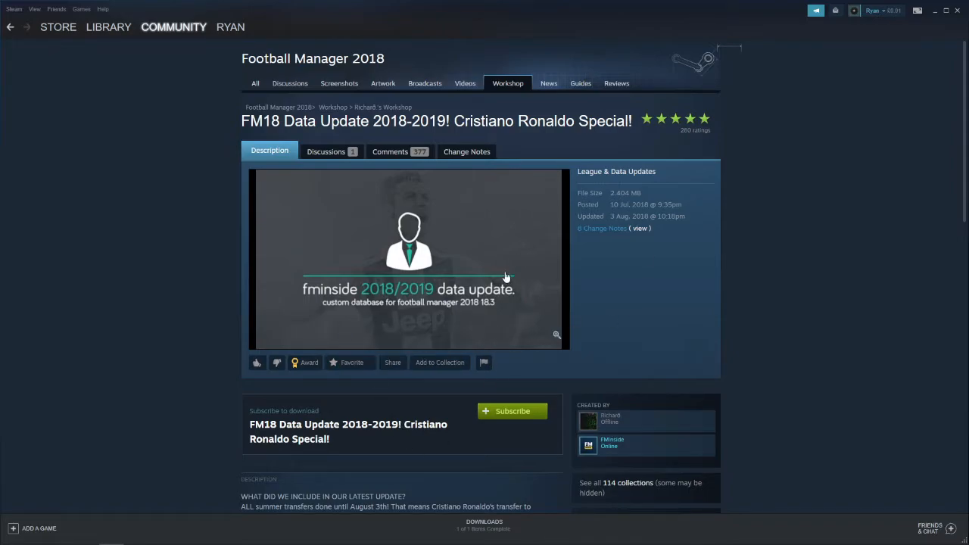
{"action": "mouse_move", "coordinate": [485, 259]}
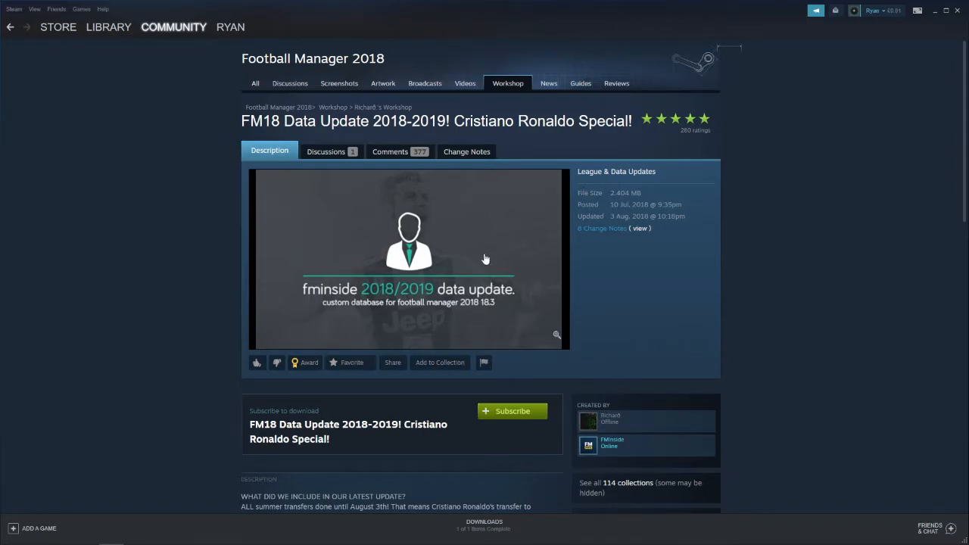
{"action": "mouse_move", "coordinate": [617, 362]}
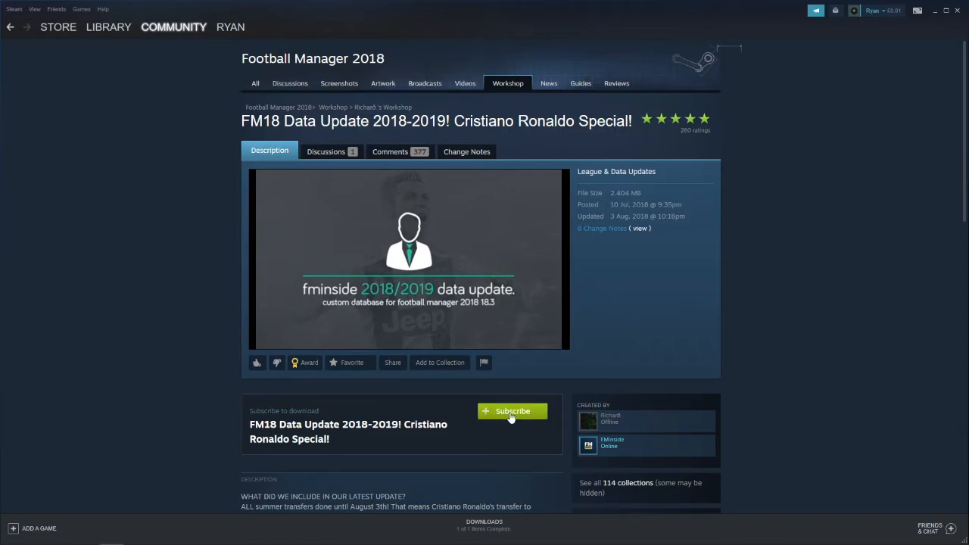
{"action": "left_click", "coordinate": [512, 411]}
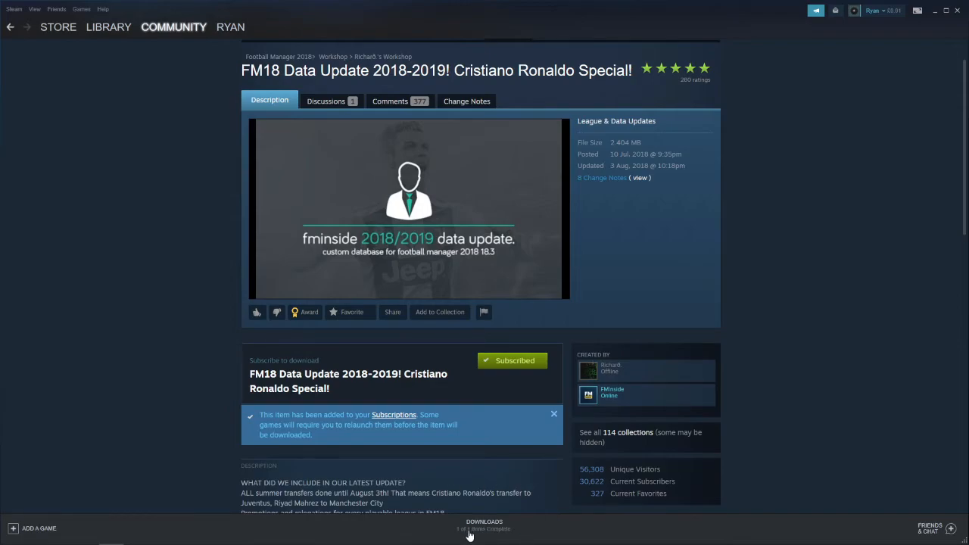
{"action": "mouse_move", "coordinate": [497, 530]}
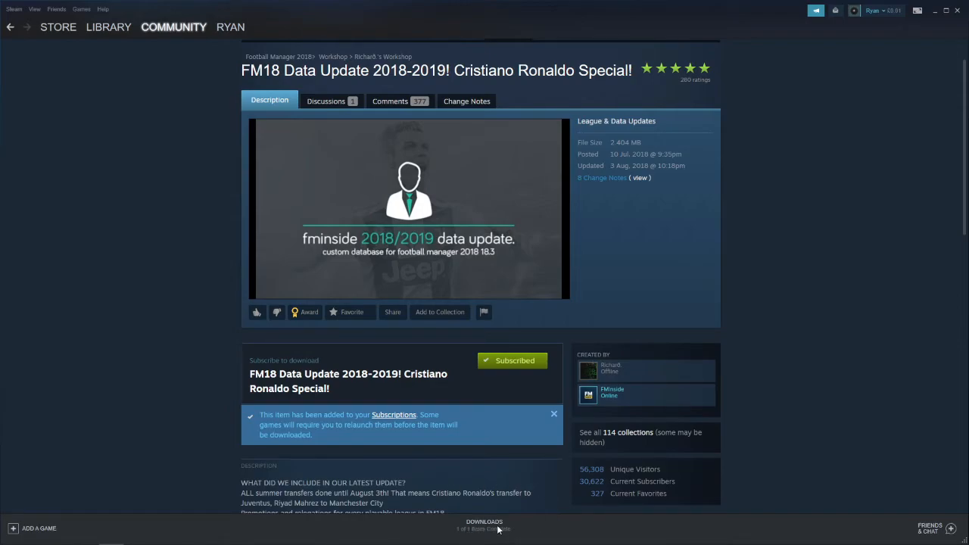